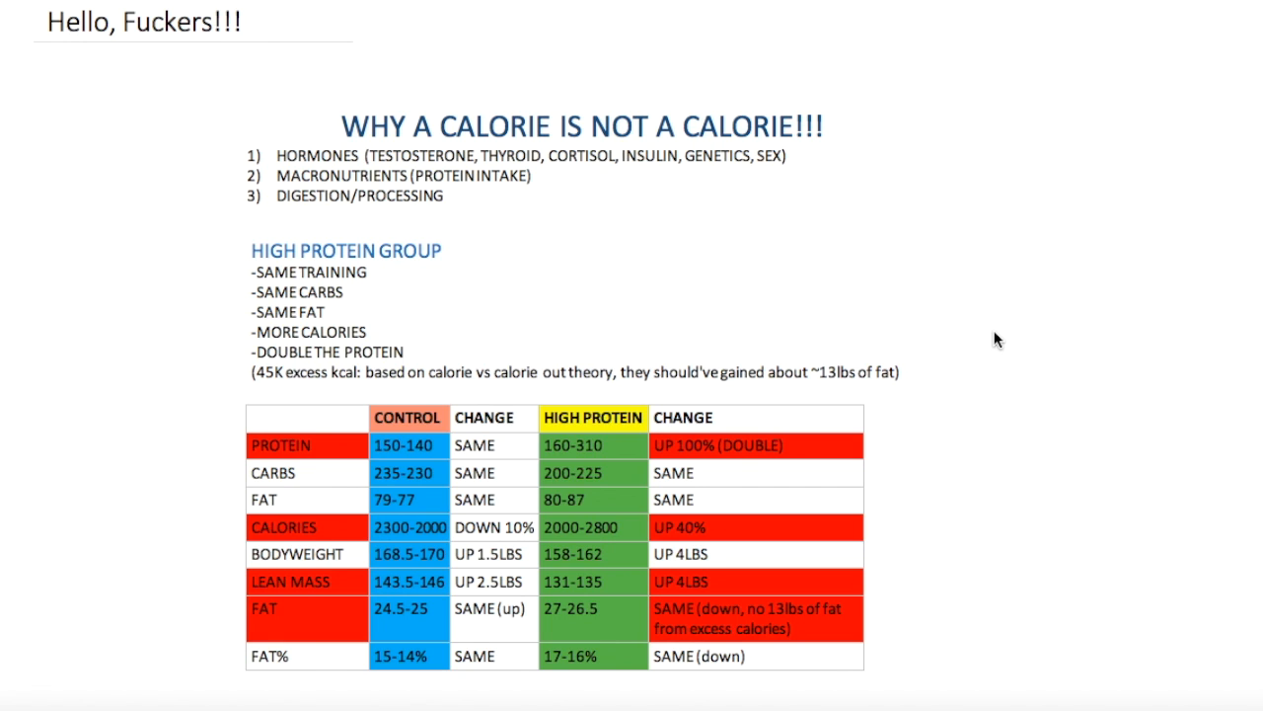
mouse_move(408, 464)
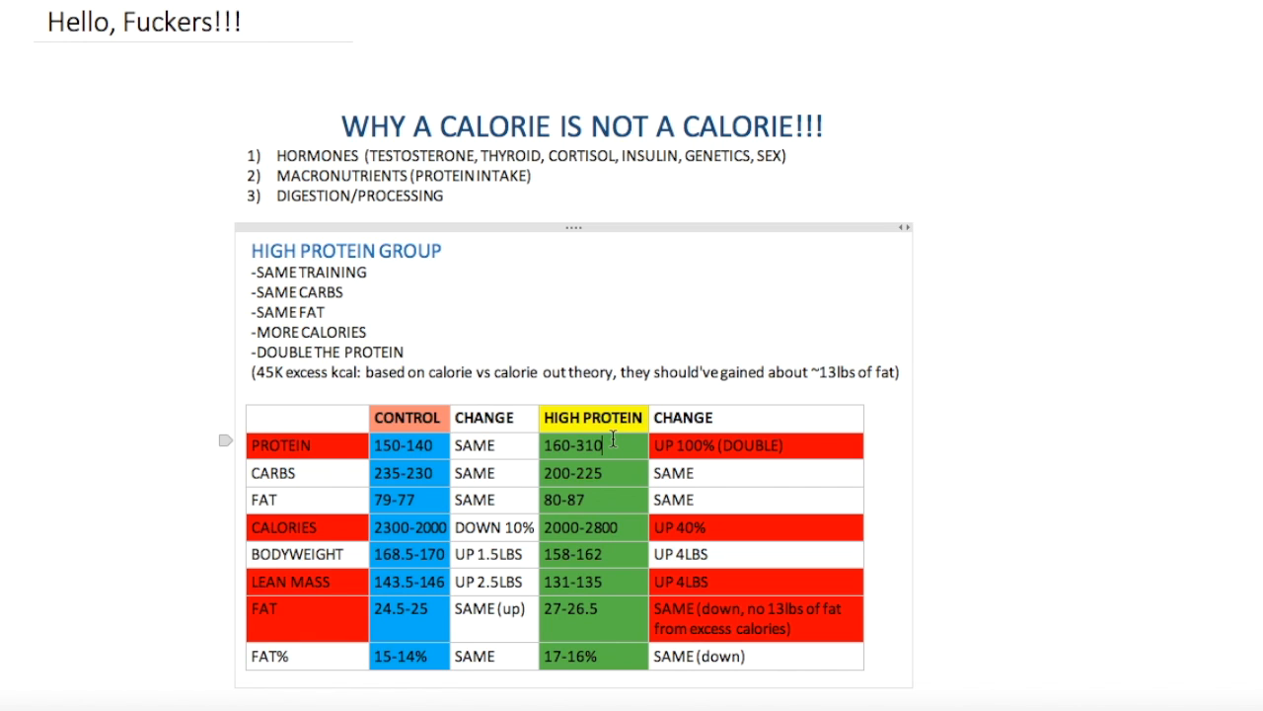
mouse_move(352, 289)
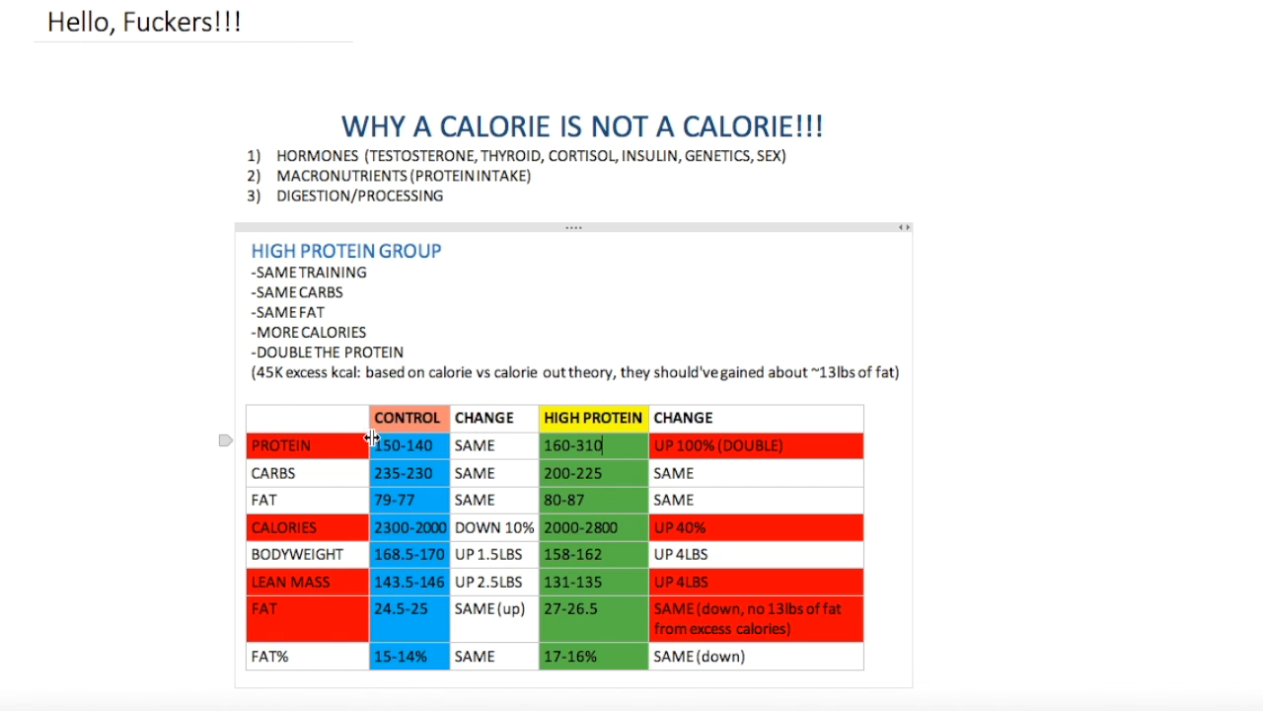
mouse_move(486, 548)
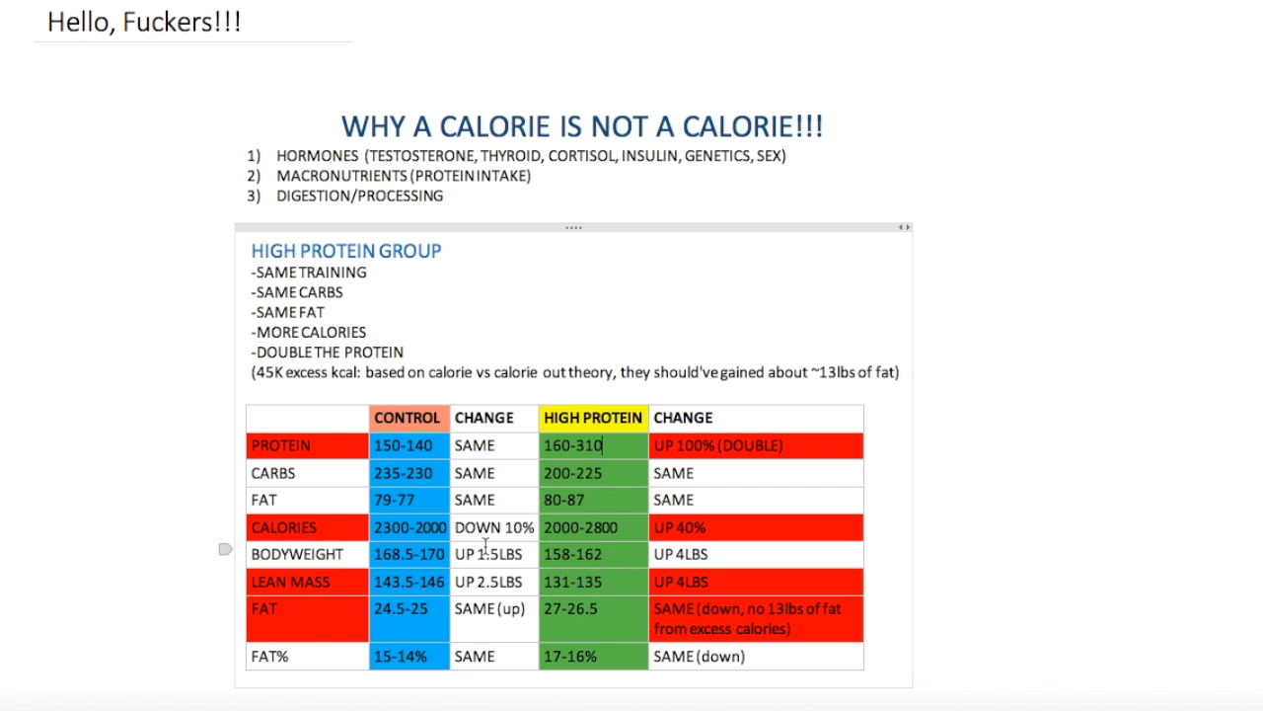
mouse_move(333, 446)
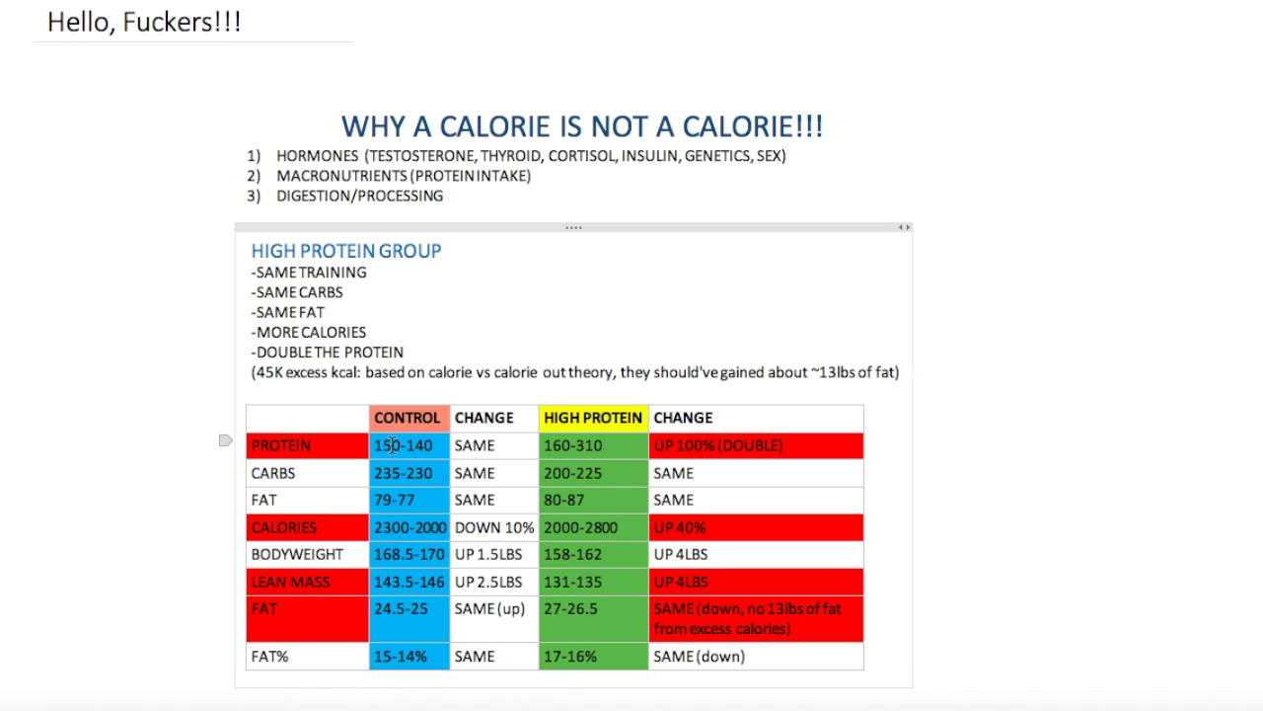
mouse_move(411, 445)
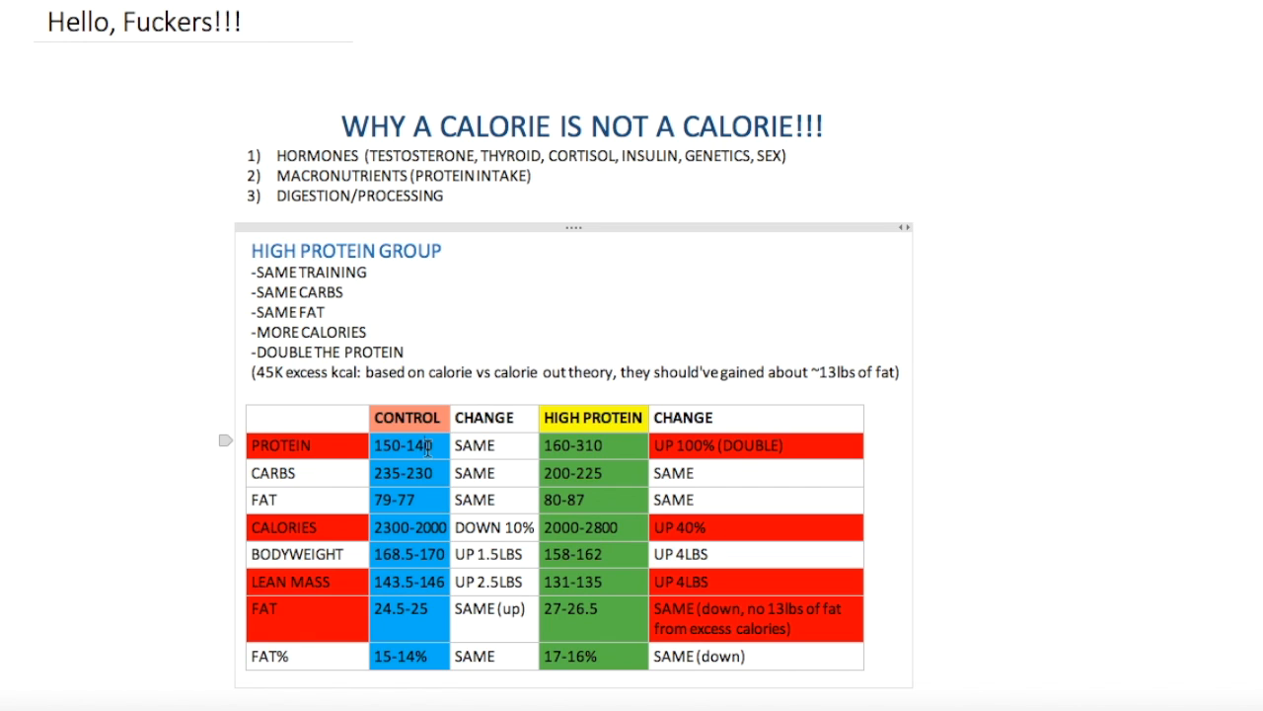
mouse_move(510, 450)
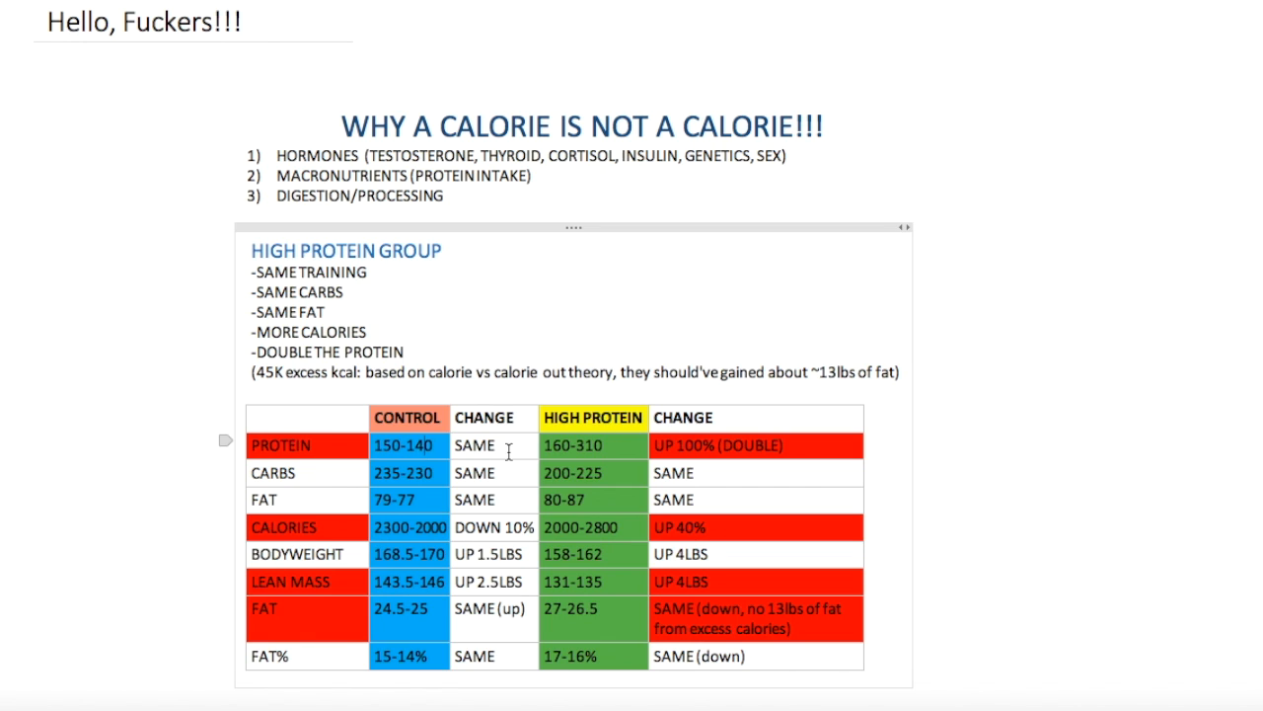
mouse_move(612, 446)
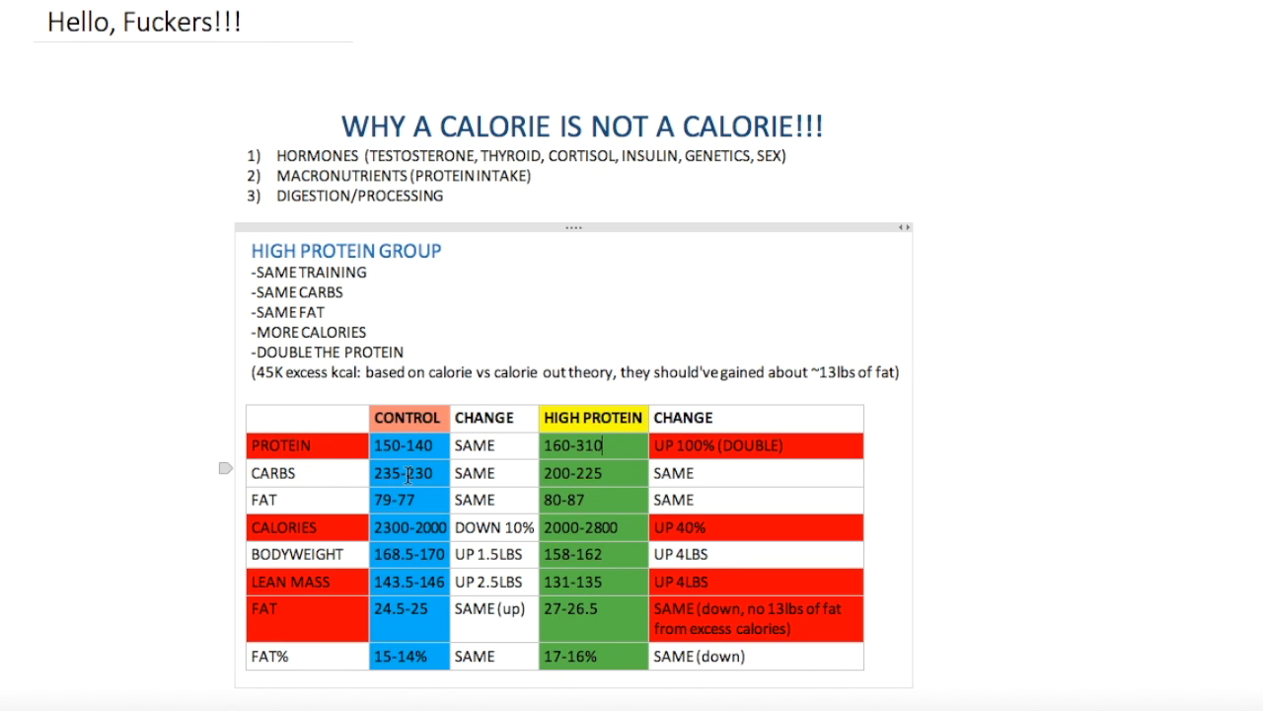
mouse_move(336, 476)
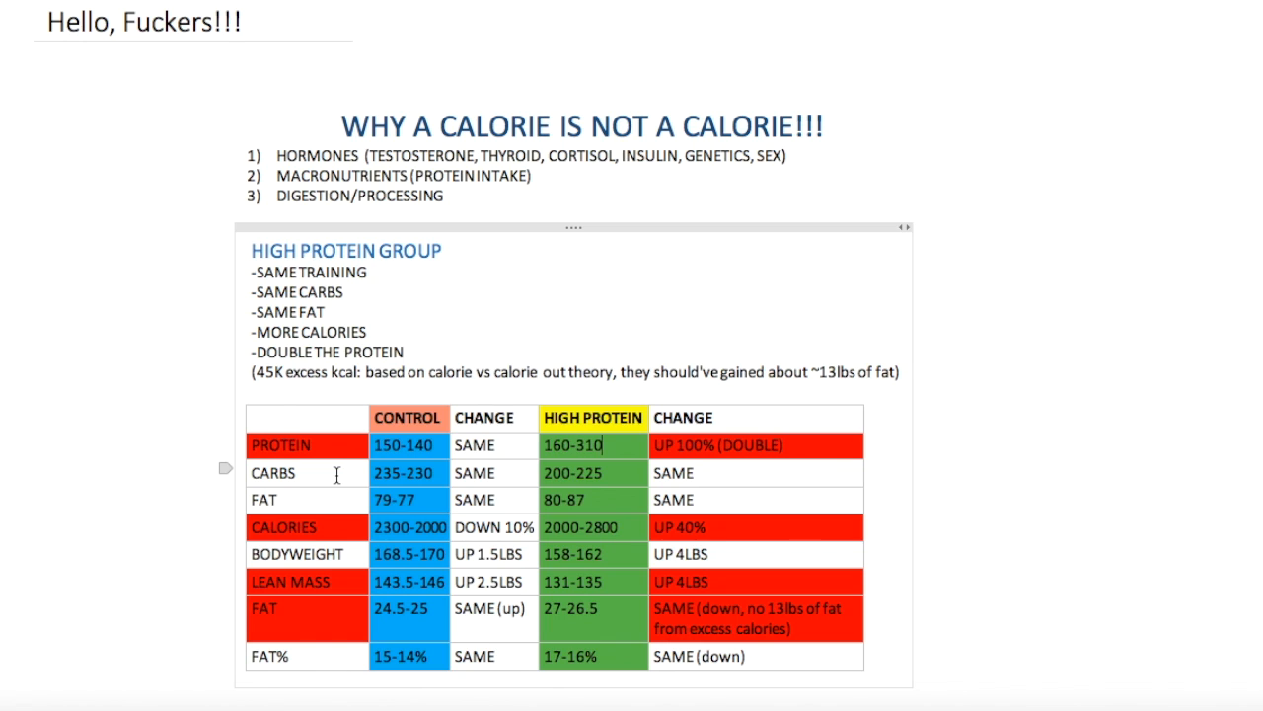
mouse_move(429, 500)
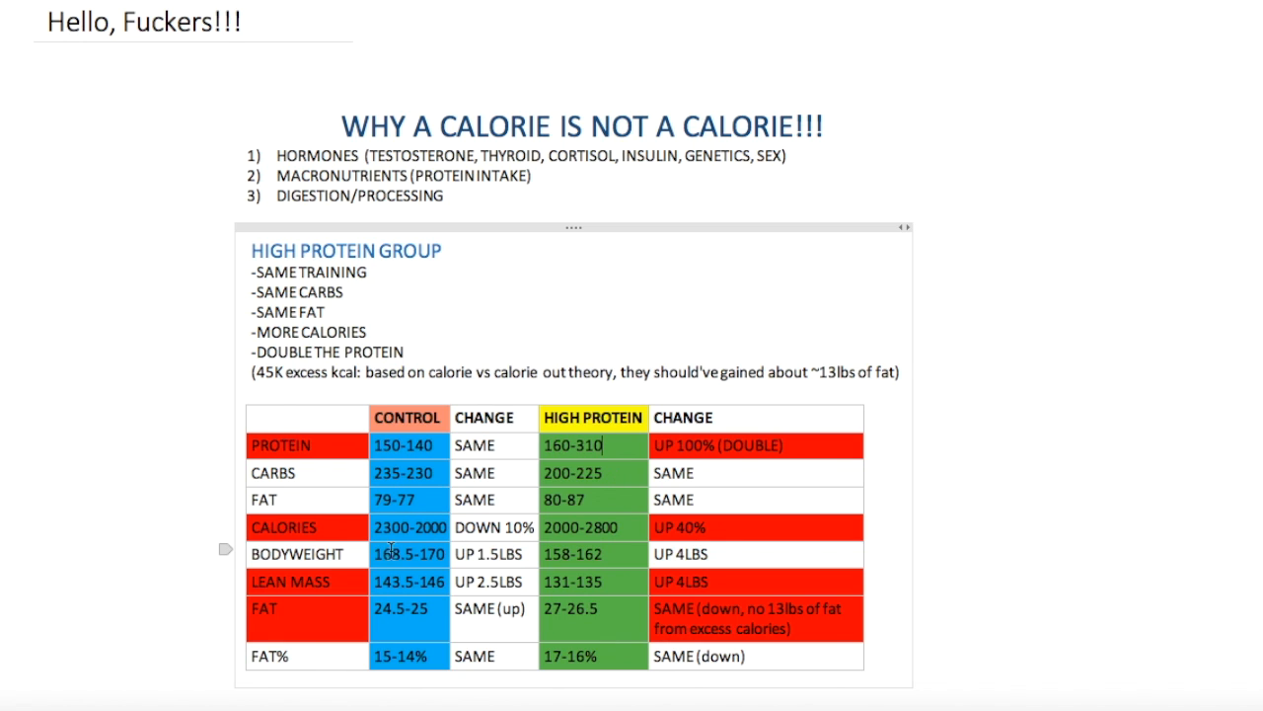
mouse_move(464, 536)
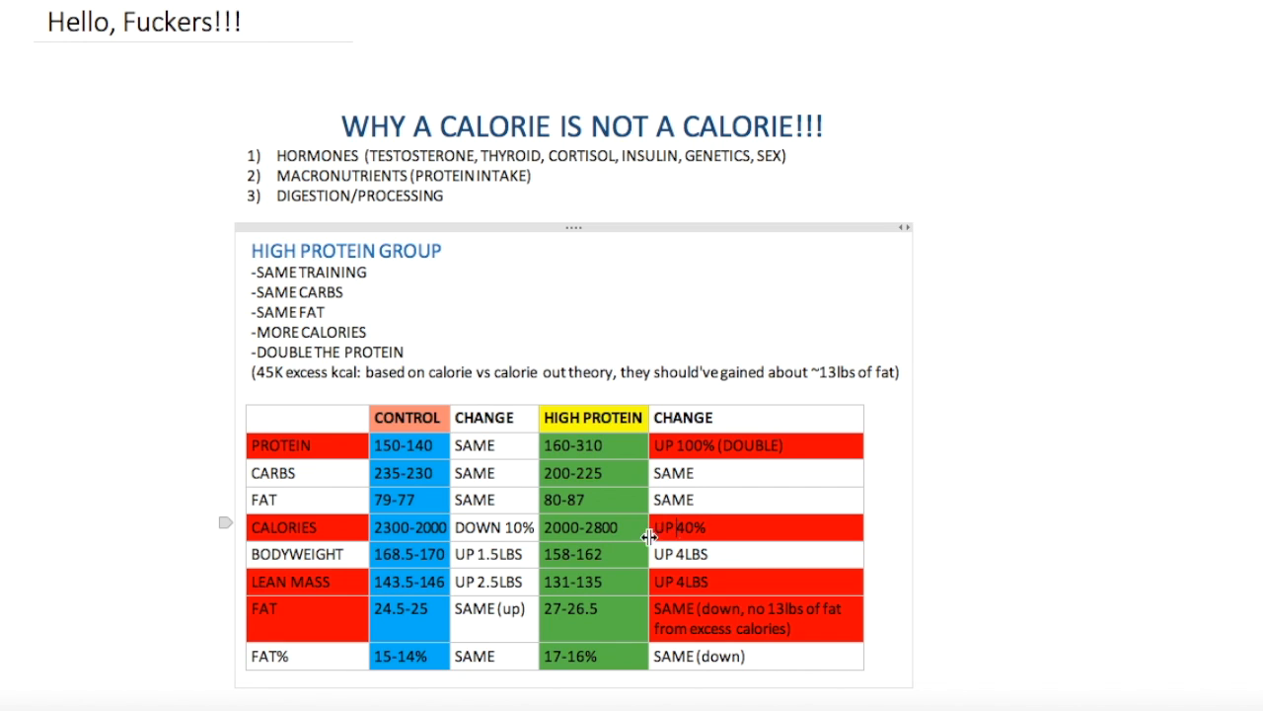
mouse_move(336, 582)
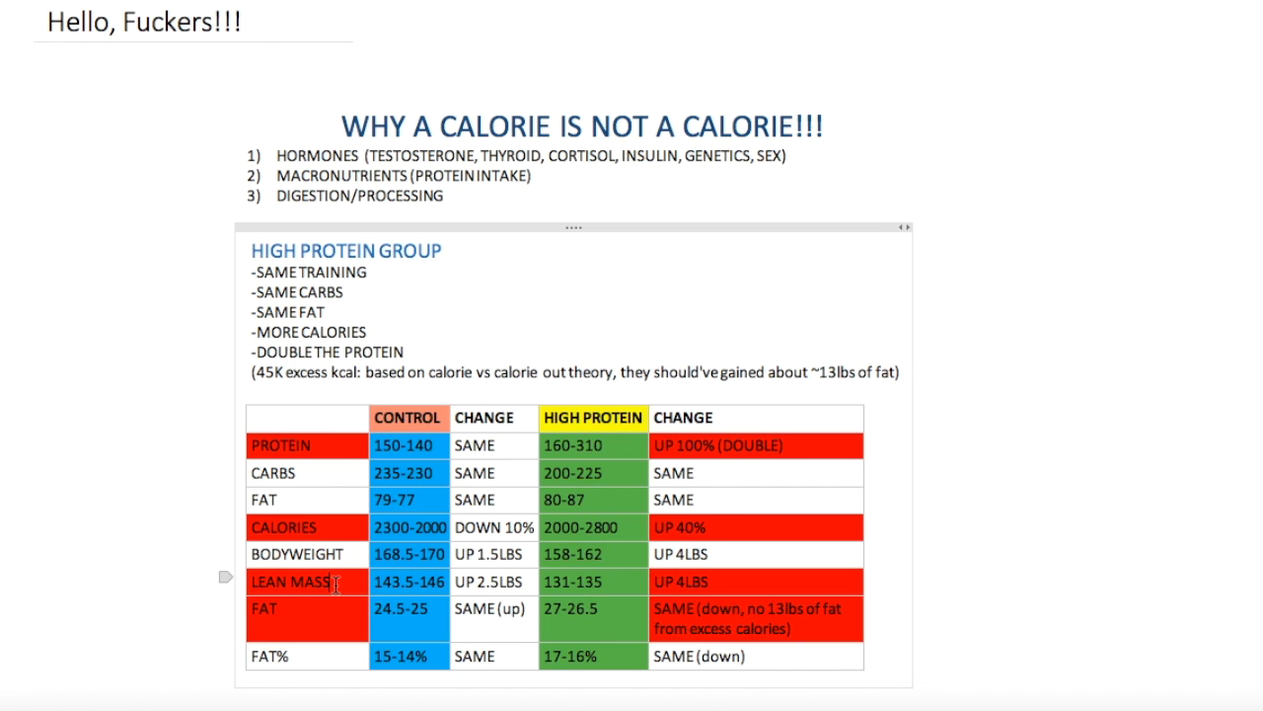
mouse_move(441, 593)
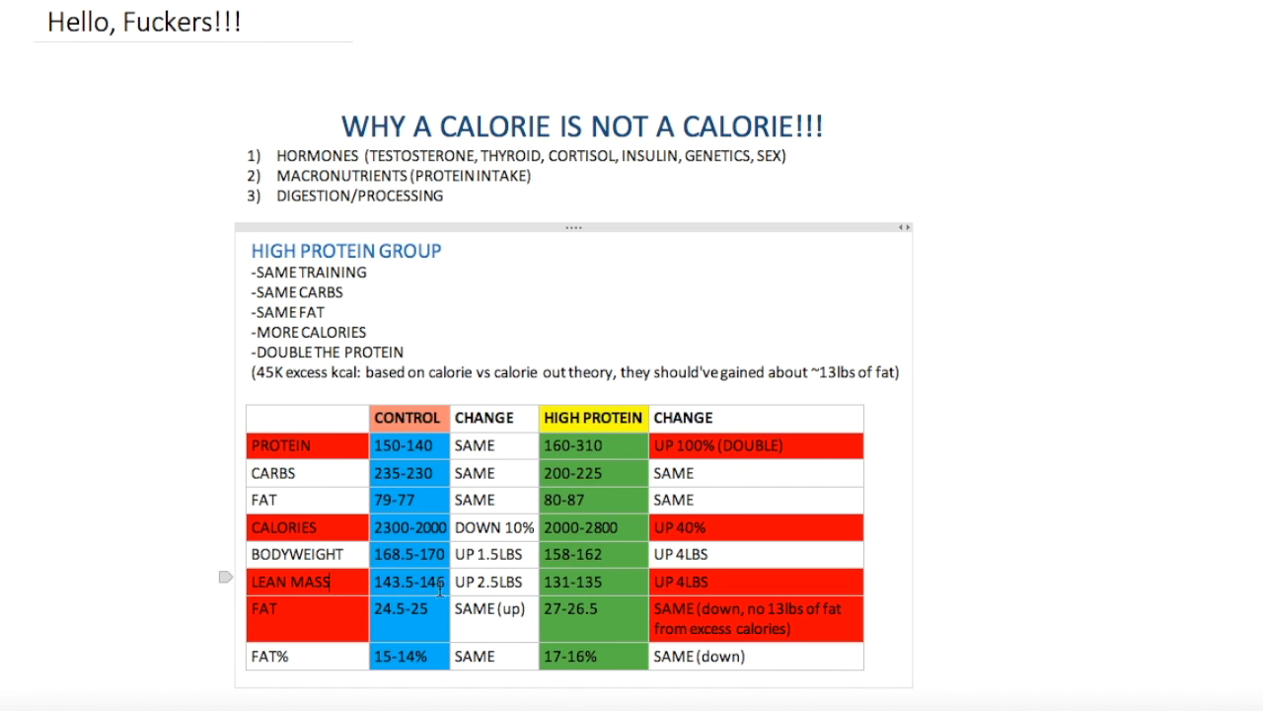
mouse_move(493, 590)
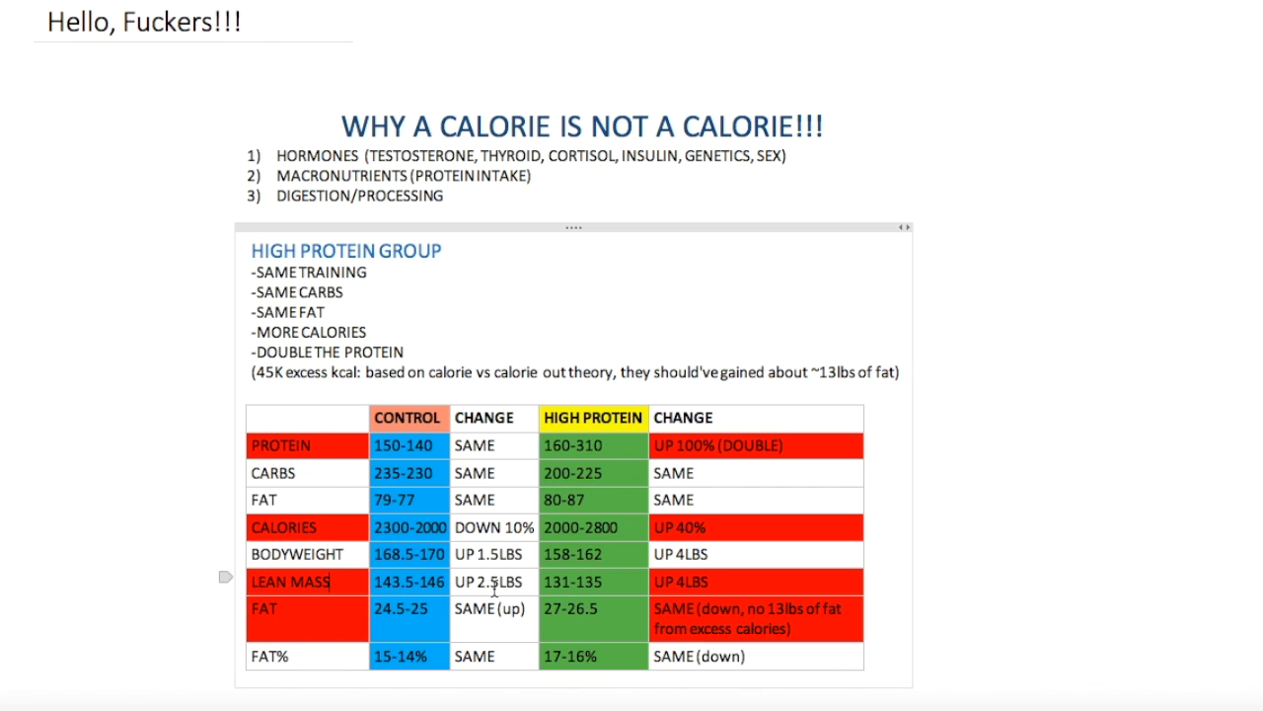
mouse_move(659, 573)
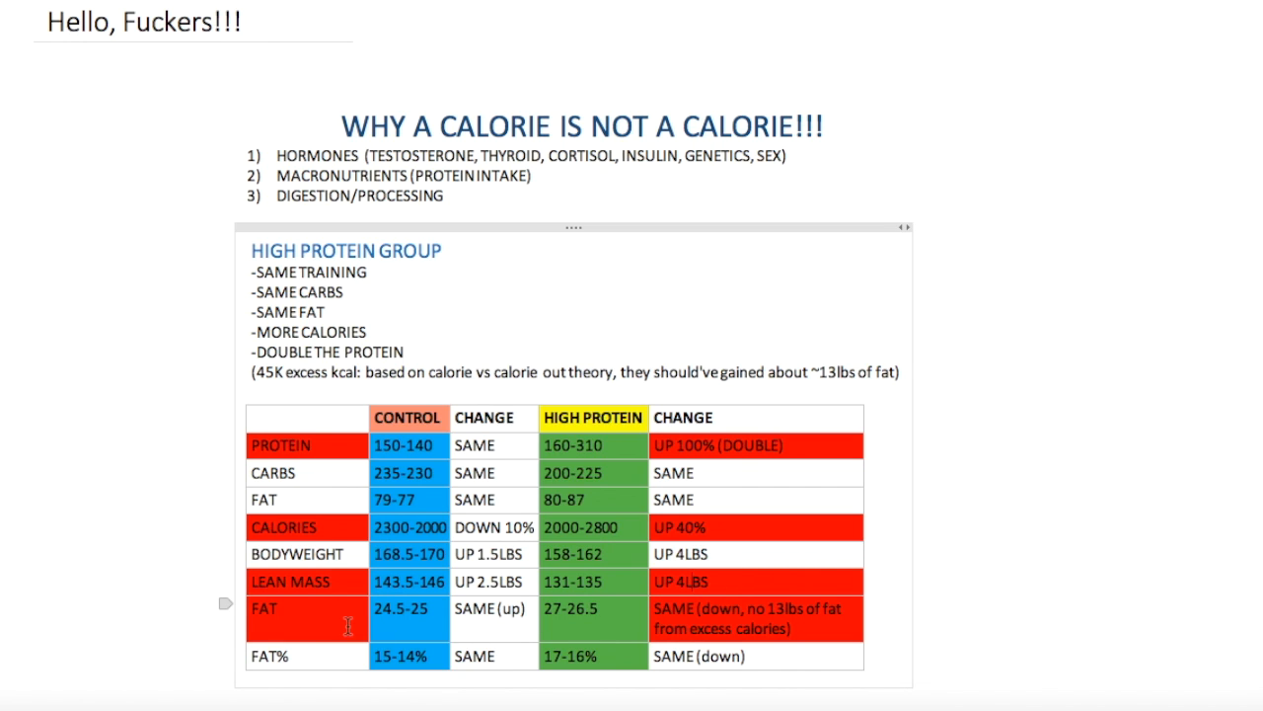
mouse_move(456, 629)
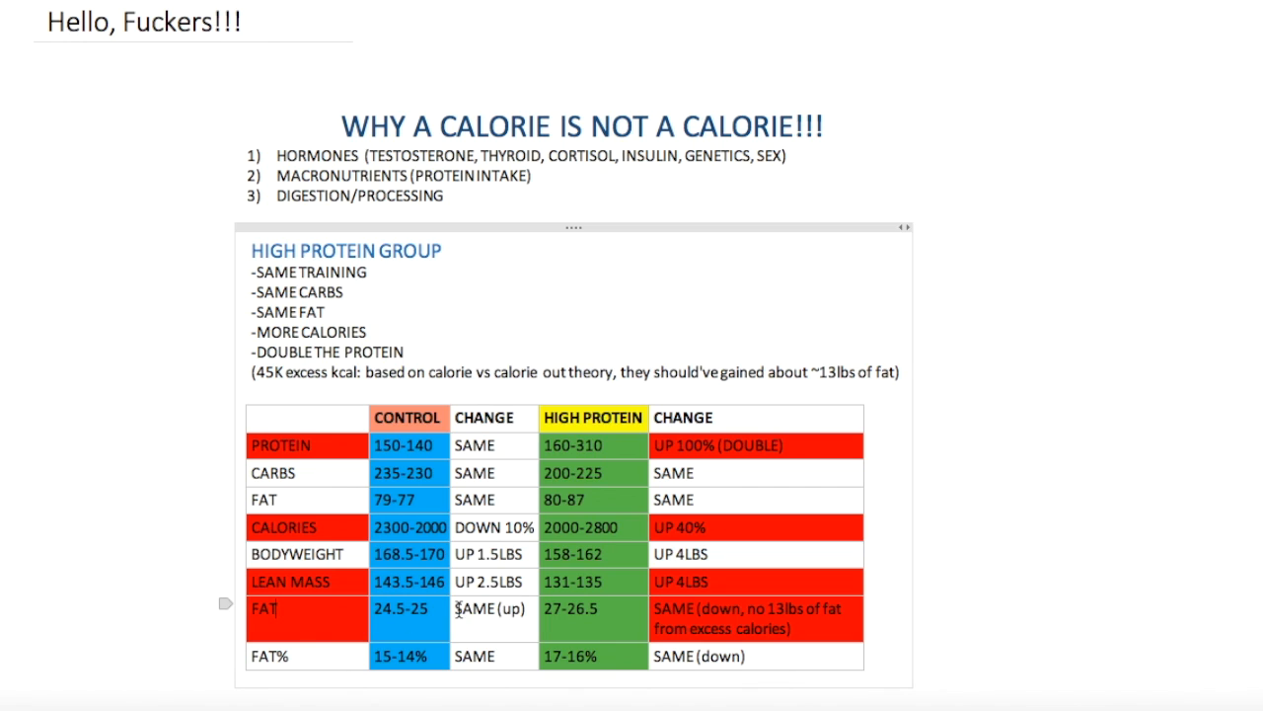
mouse_move(464, 606)
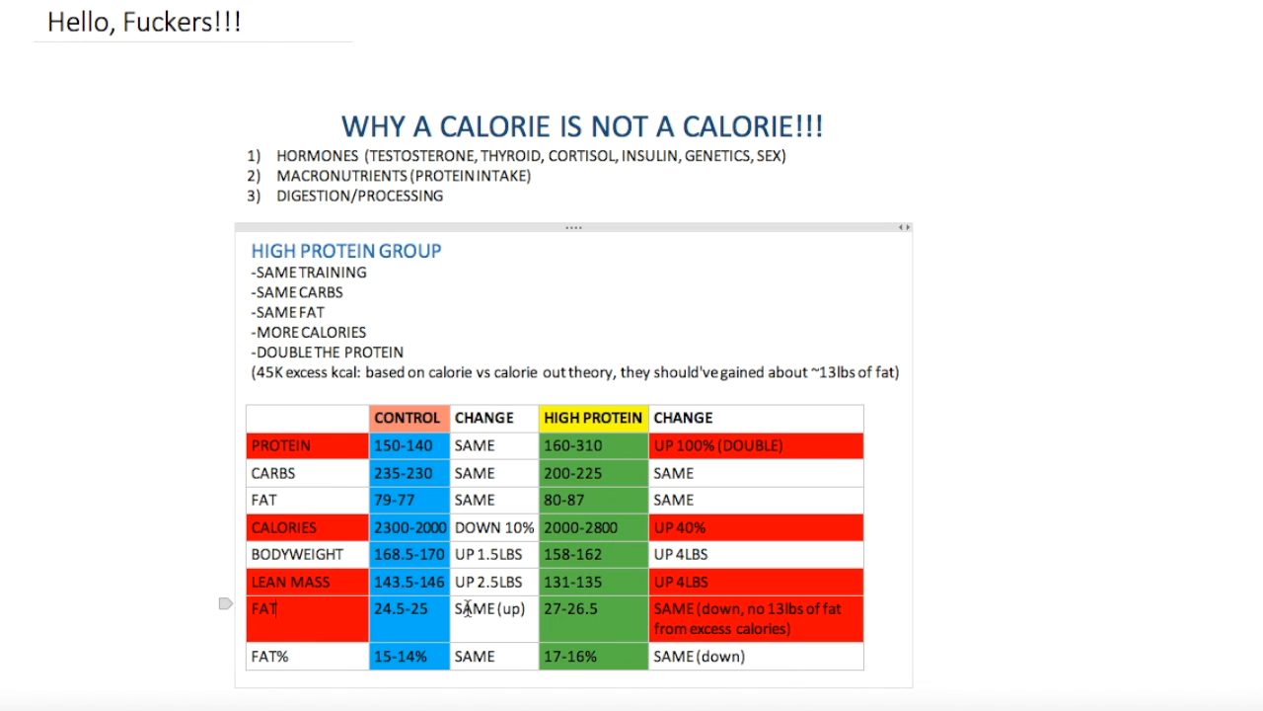
mouse_move(486, 613)
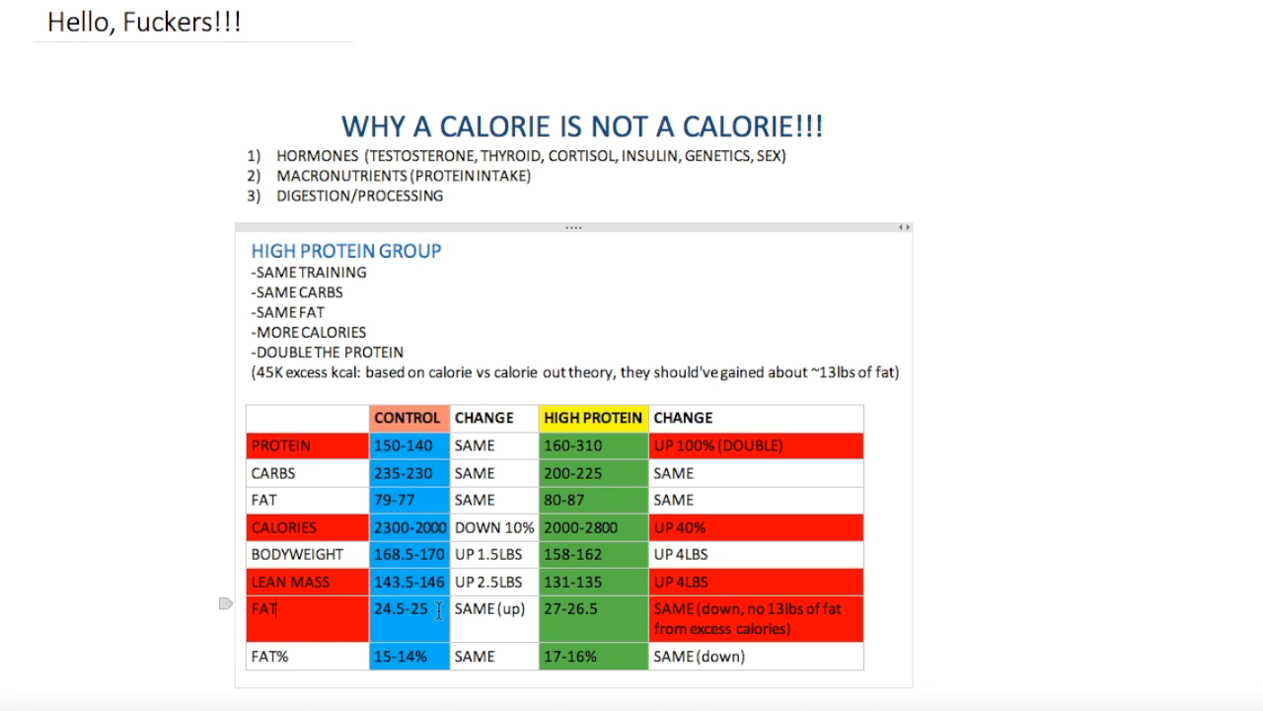
mouse_move(621, 618)
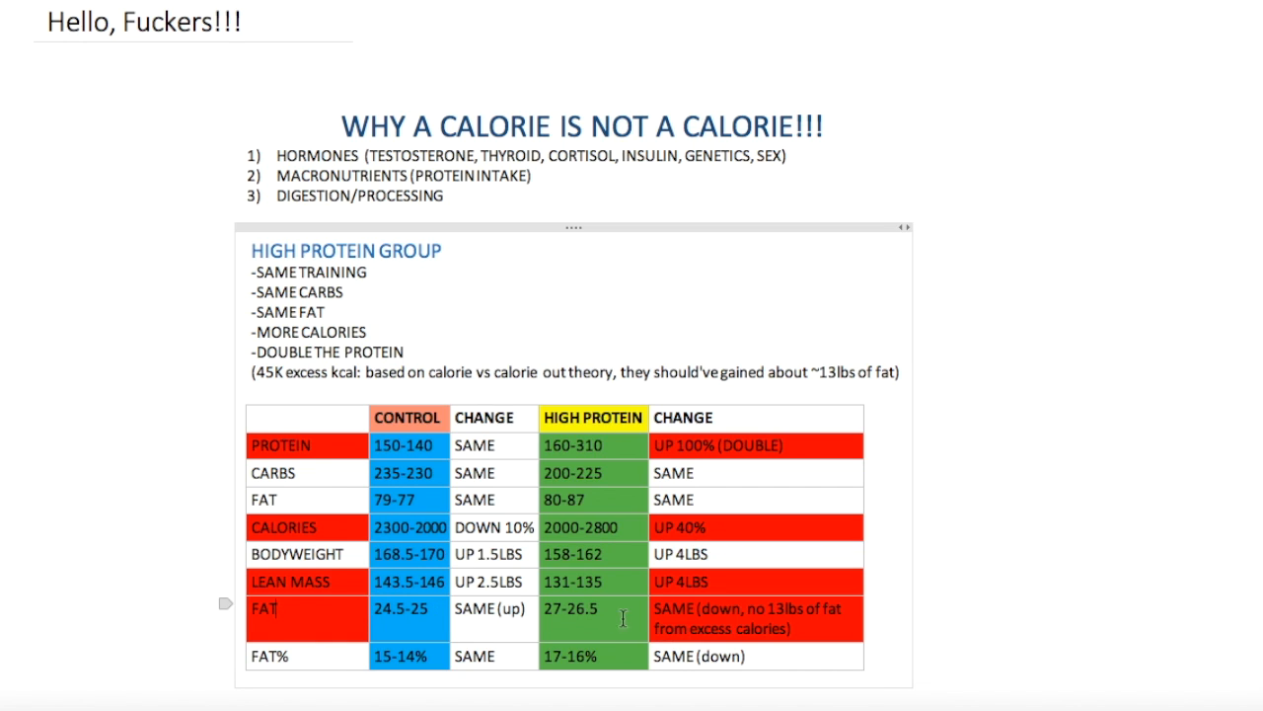
mouse_move(837, 383)
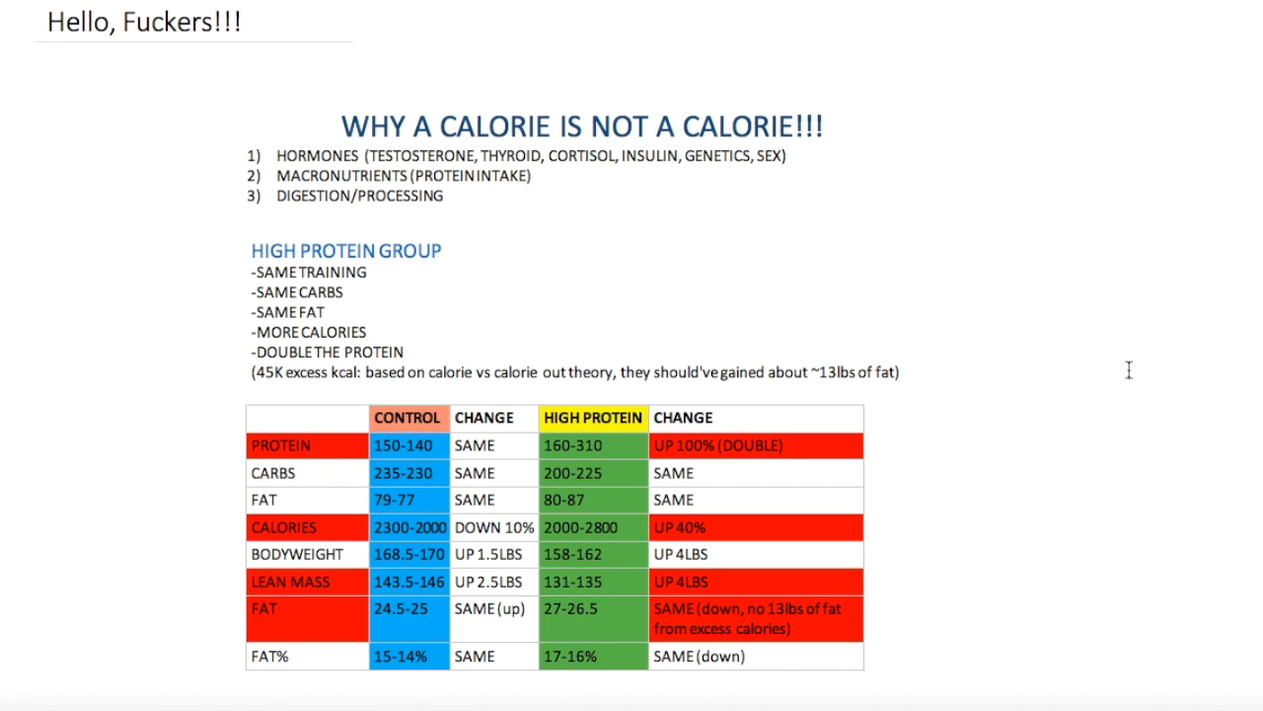
mouse_move(1055, 164)
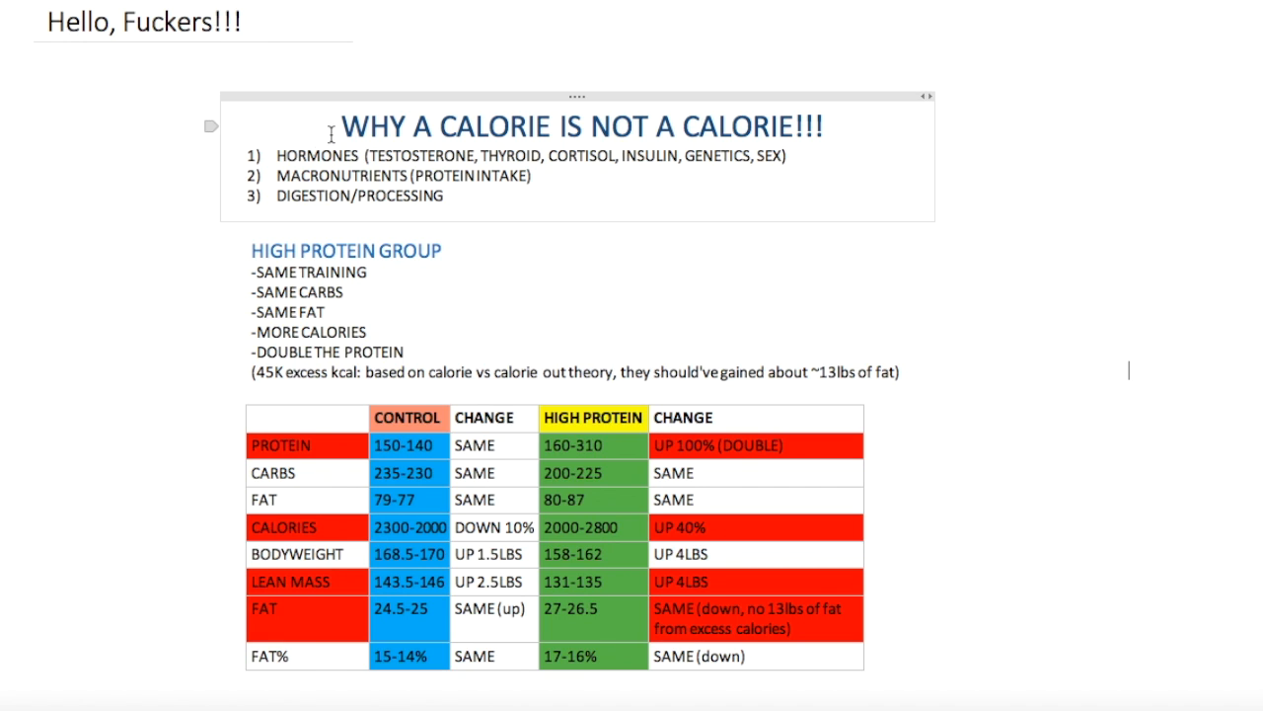
mouse_move(697, 127)
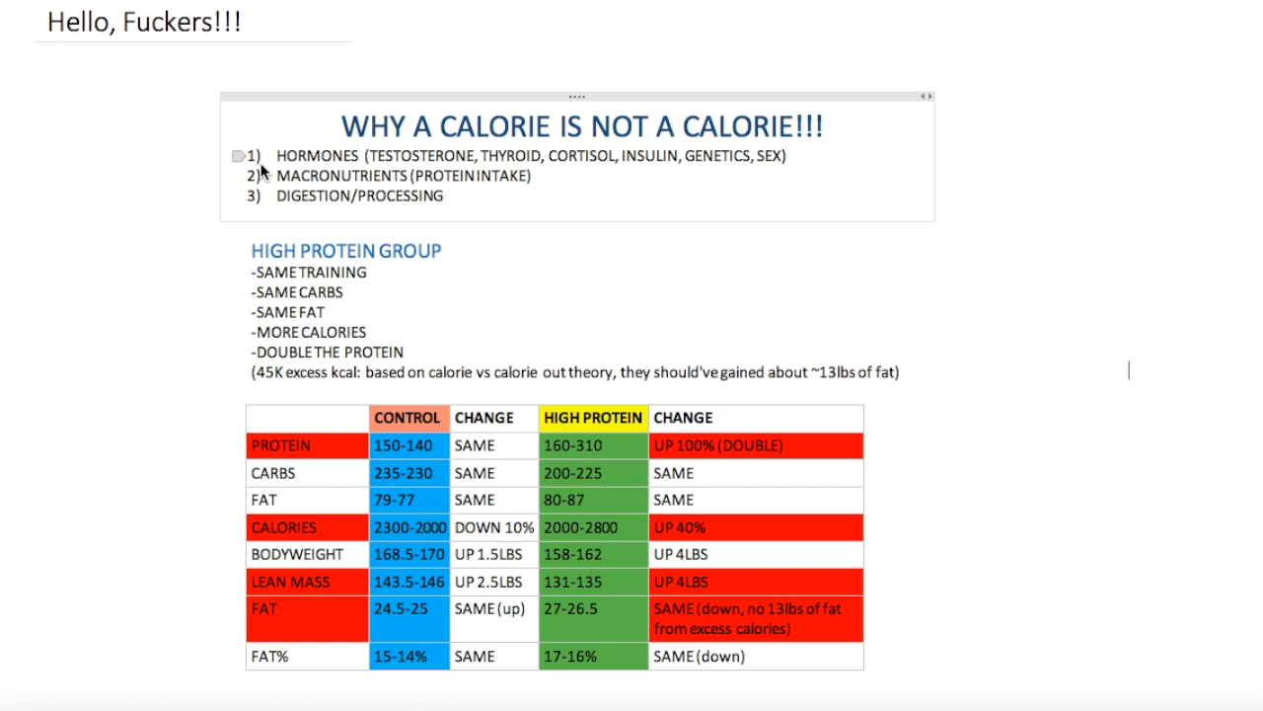
mouse_move(275, 155)
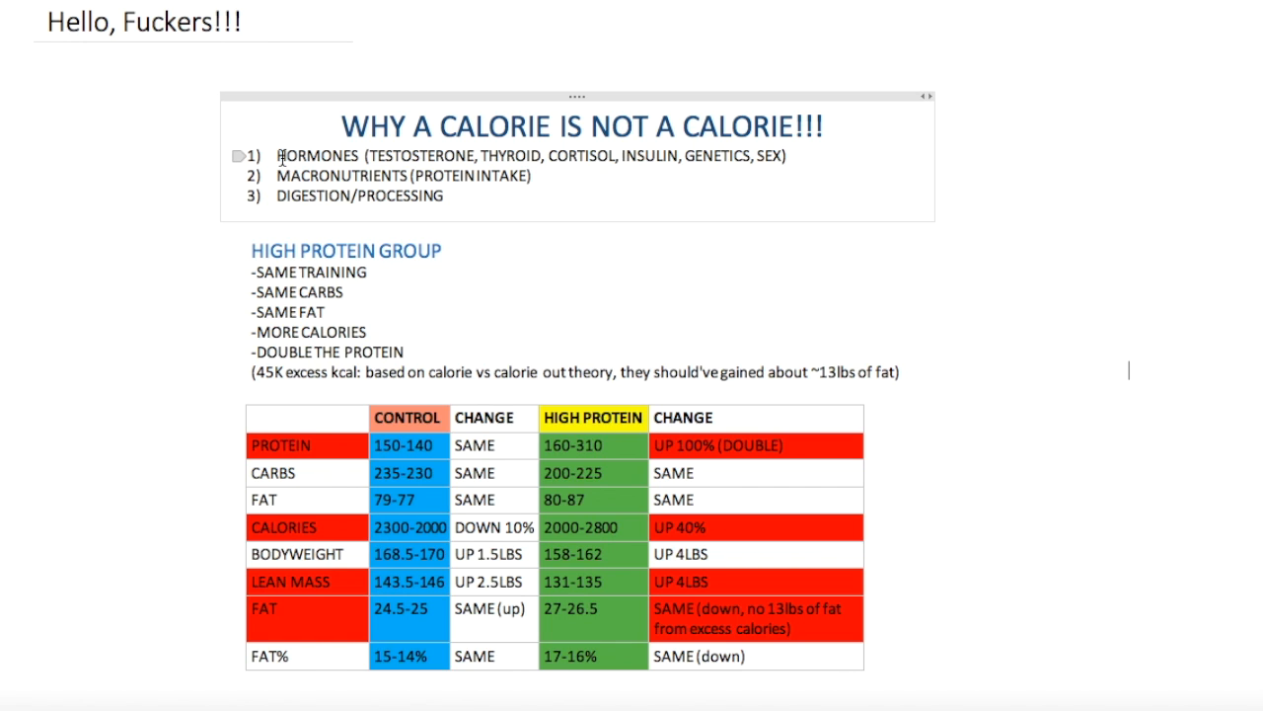
mouse_move(322, 158)
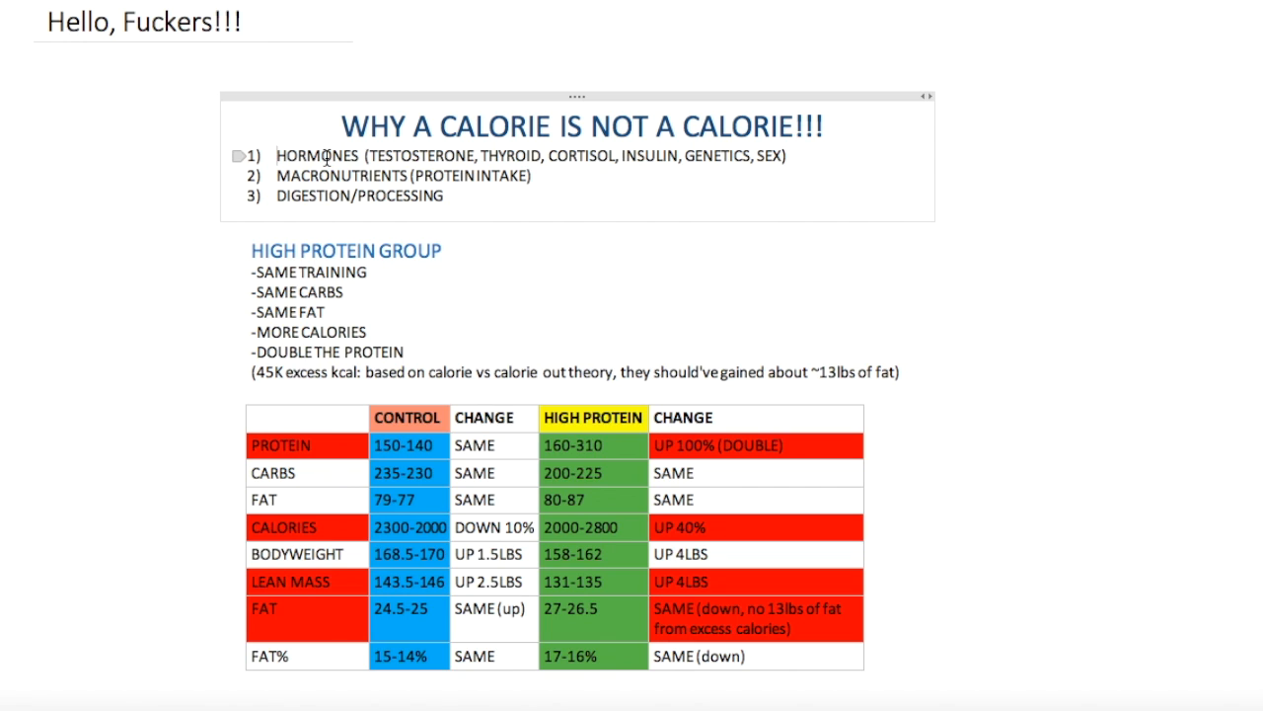